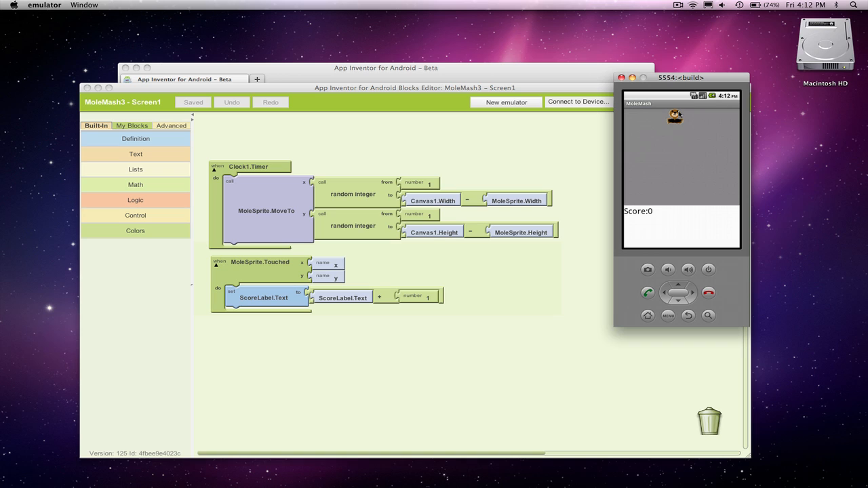
# Tap the moving mole sprite twice so the Score label counts up toward 3.
pyautogui.click(676, 117)
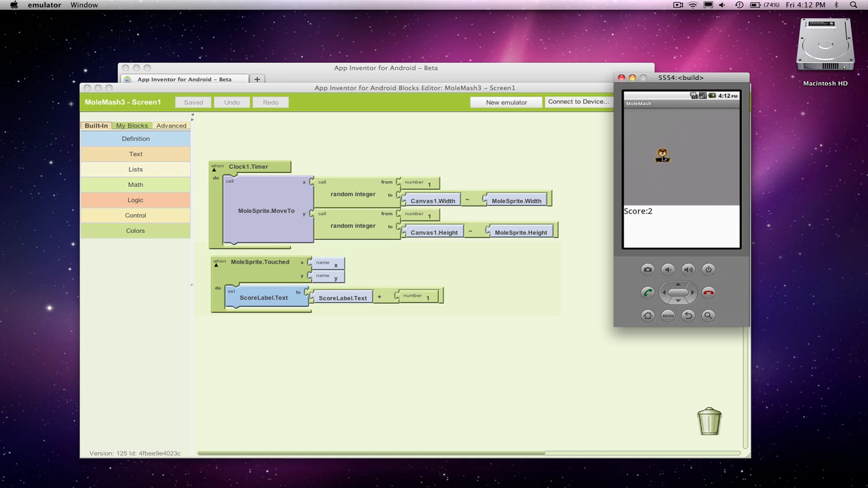
pyautogui.click(662, 155)
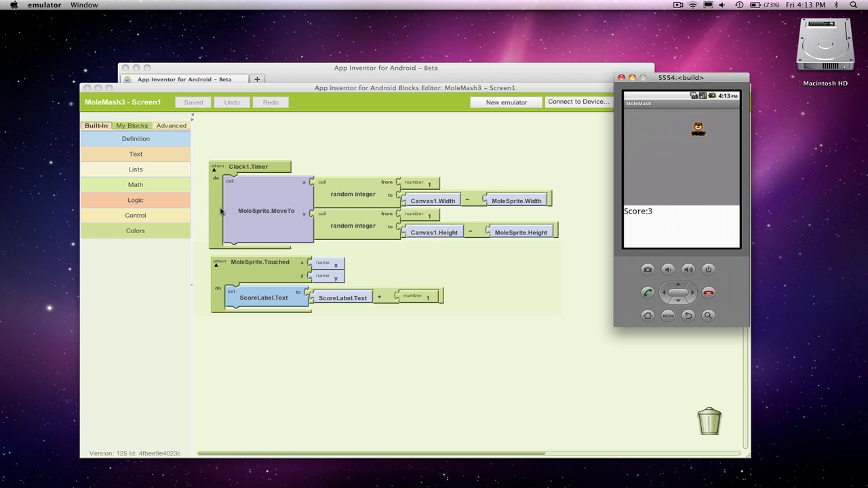
# Drag out Canvas1.Touched and set ScoreLabel.Text to ScoreLabel.Text minus 1 inside it.
pyautogui.click(130, 125)
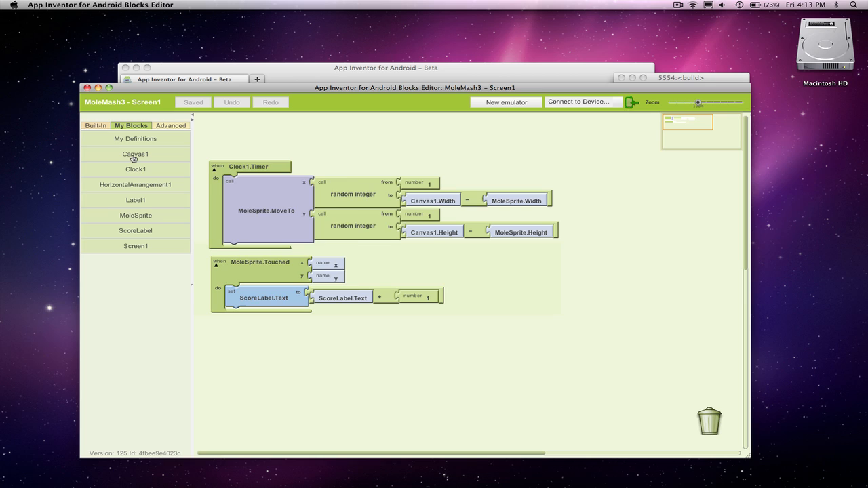
pyautogui.click(136, 155)
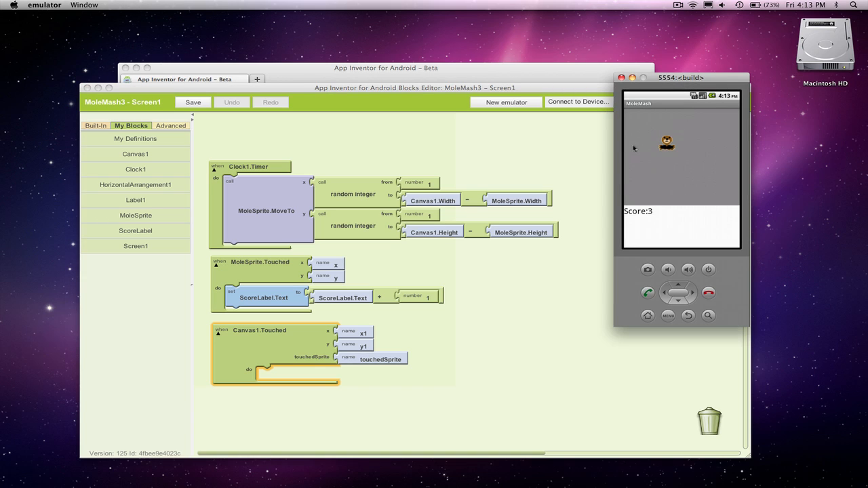
pyautogui.click(192, 102)
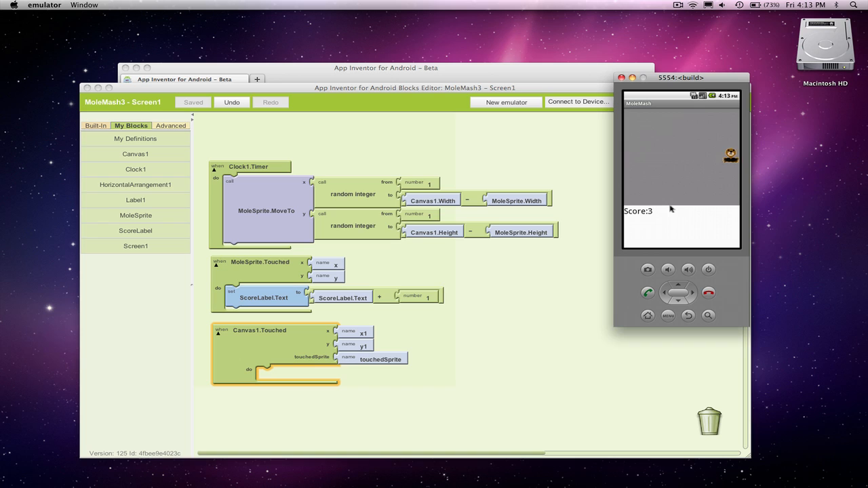
pyautogui.moveTo(509, 320)
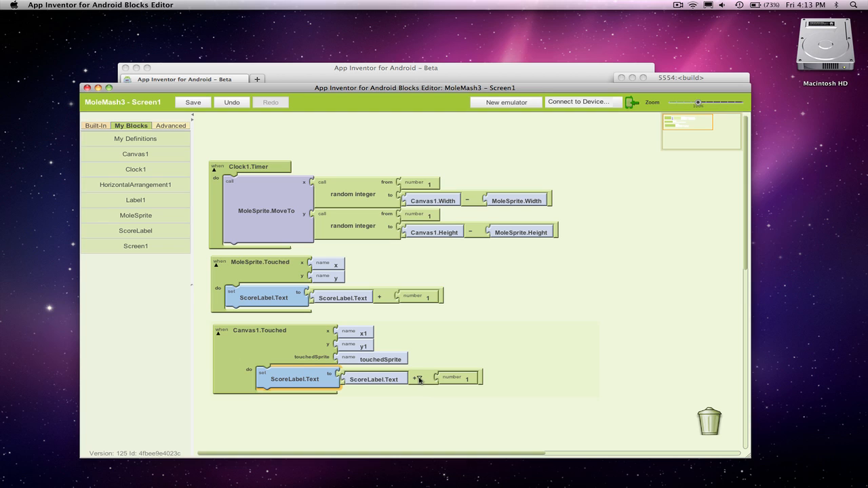
pyautogui.click(417, 377)
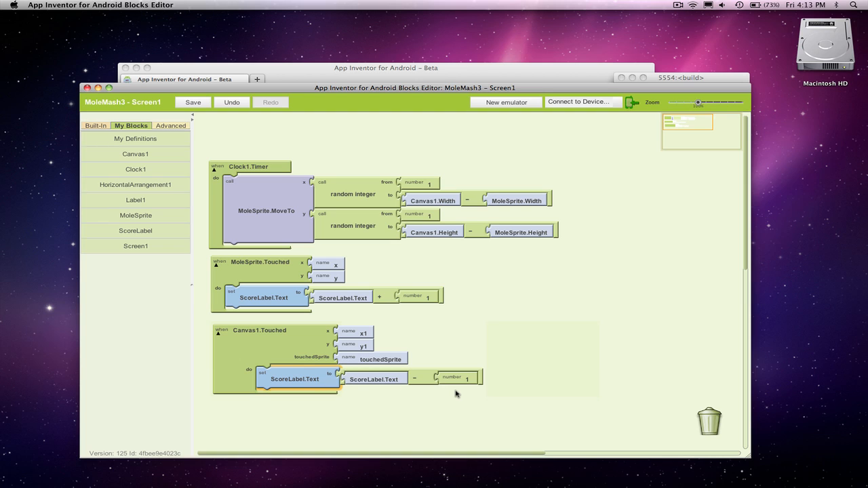
pyautogui.moveTo(700, 73)
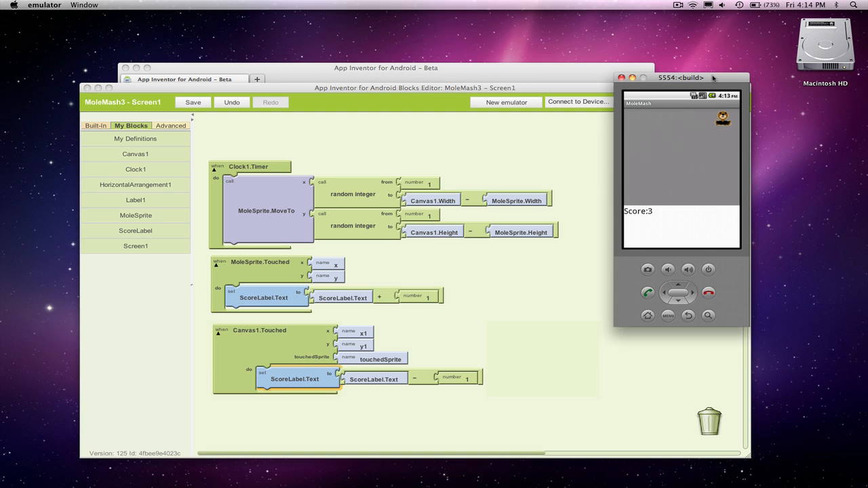
# Tap the canvas away from the mole and watch the score fall from 3 to 1.
pyautogui.click(193, 102)
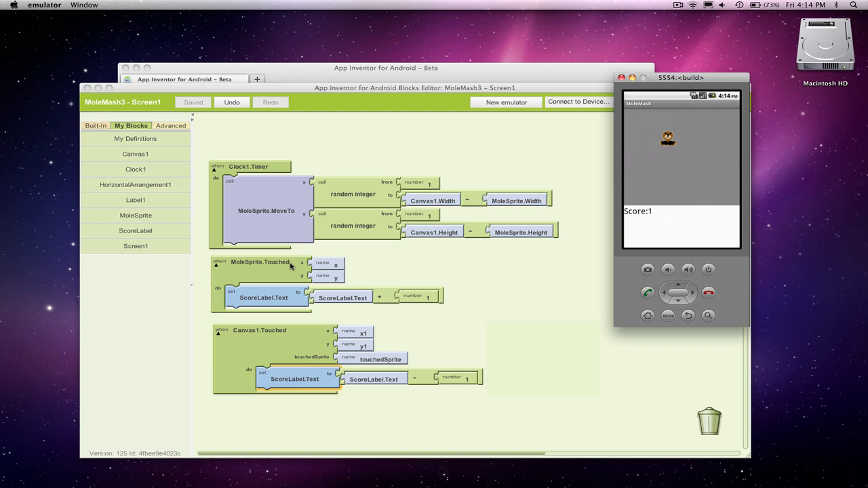
pyautogui.moveTo(456, 296)
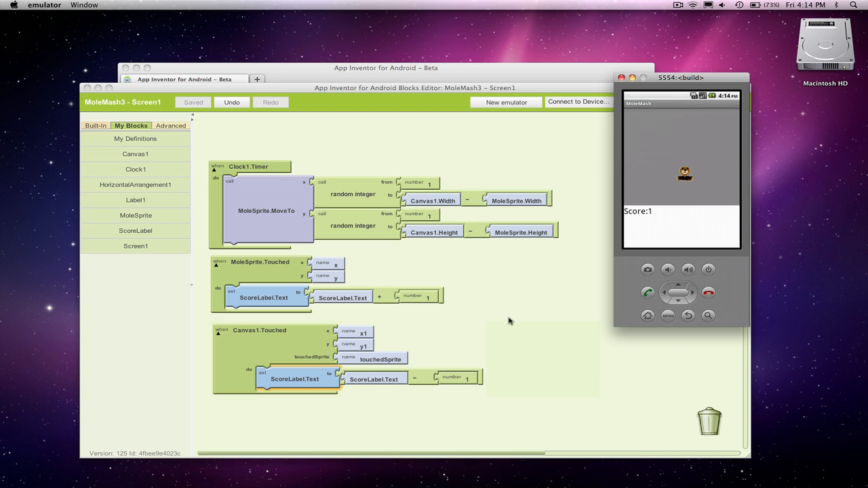
# Pull out a Control ifelse block and plug the touchedSprite value into its test socket.
pyautogui.click(556, 315)
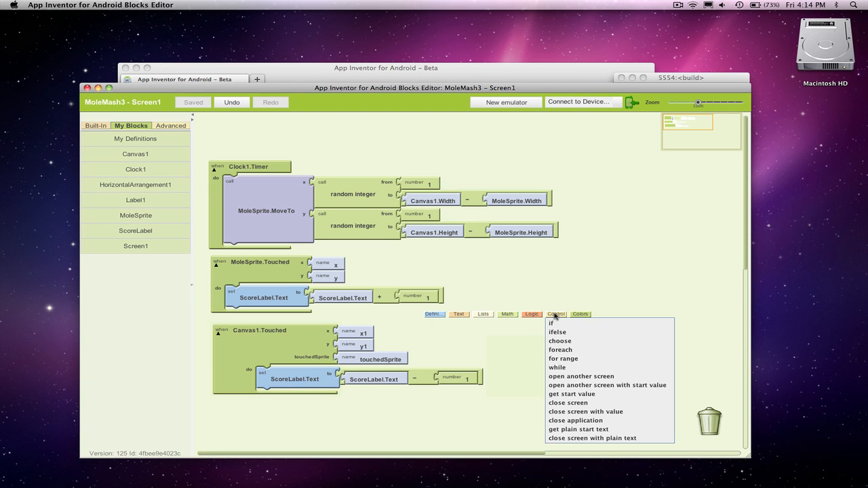
pyautogui.click(558, 331)
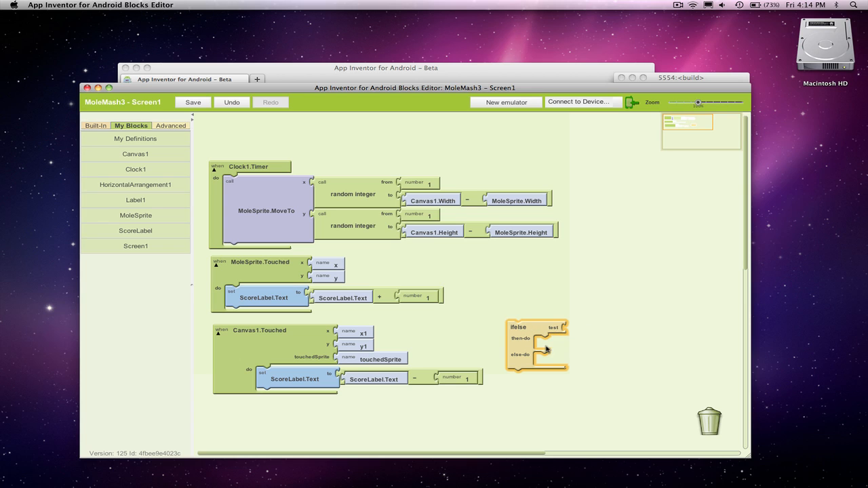
pyautogui.moveTo(548, 362)
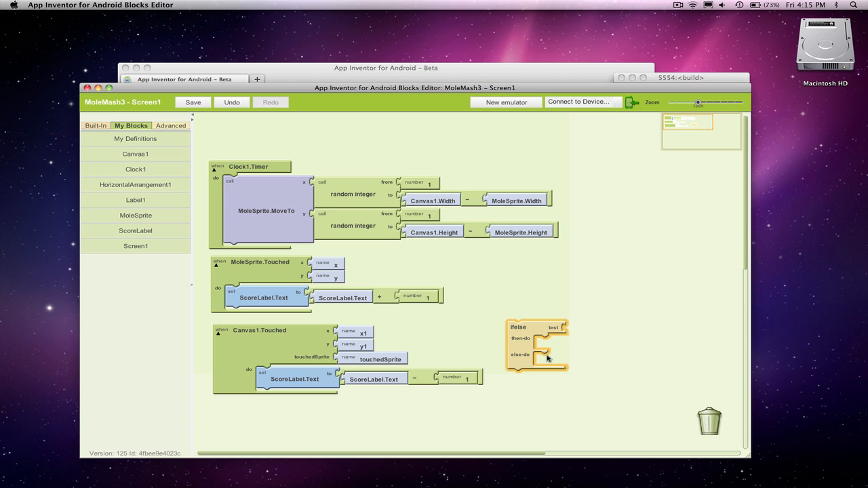
pyautogui.moveTo(529, 333)
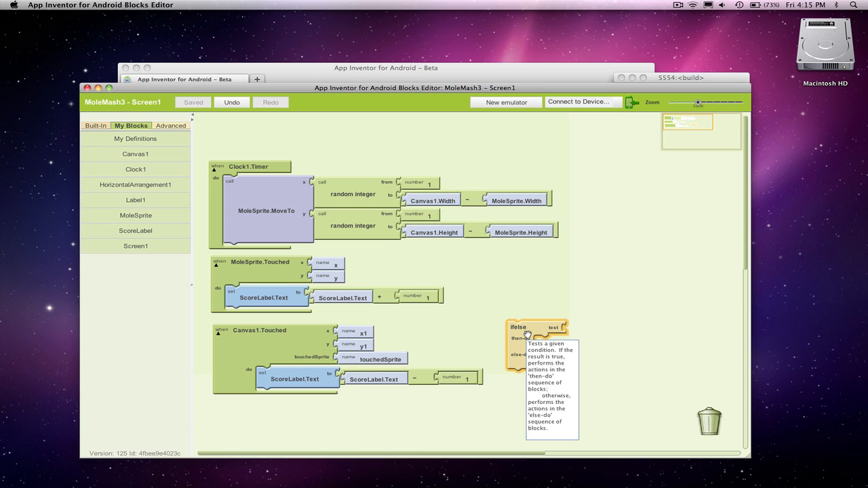
pyautogui.moveTo(524, 313)
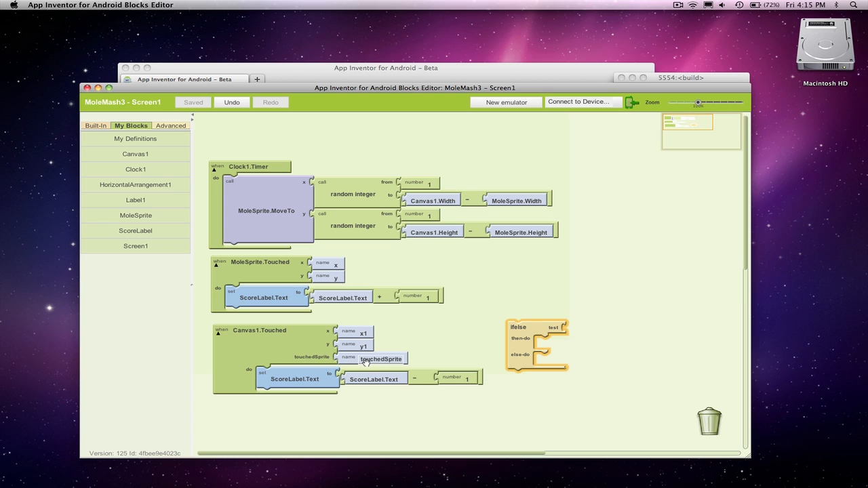
pyautogui.moveTo(383, 358)
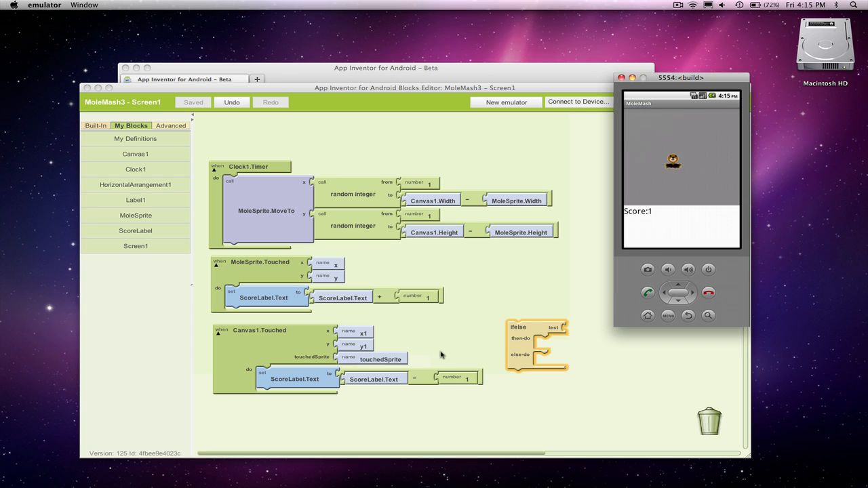
pyautogui.moveTo(472, 285)
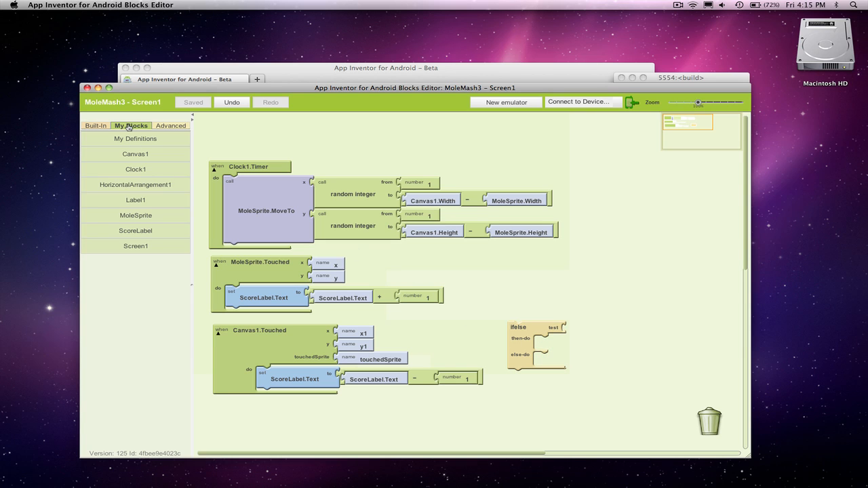
pyautogui.click(136, 139)
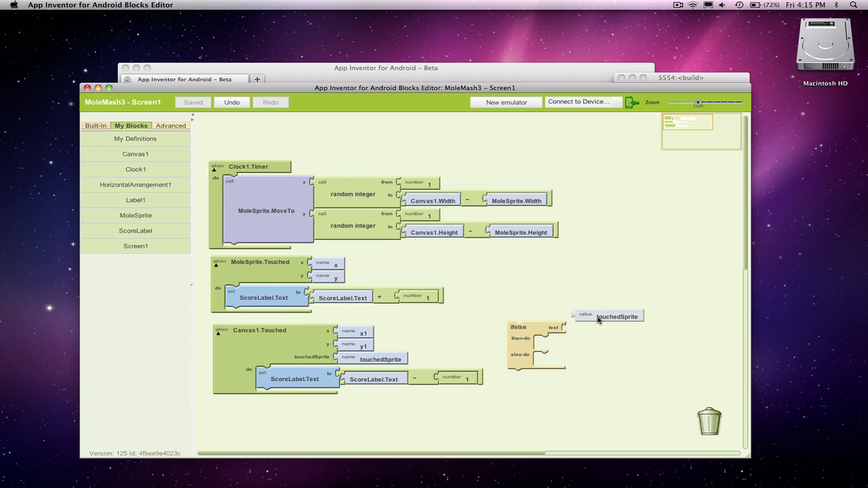
pyautogui.moveTo(609, 314); pyautogui.dragTo(600, 330)
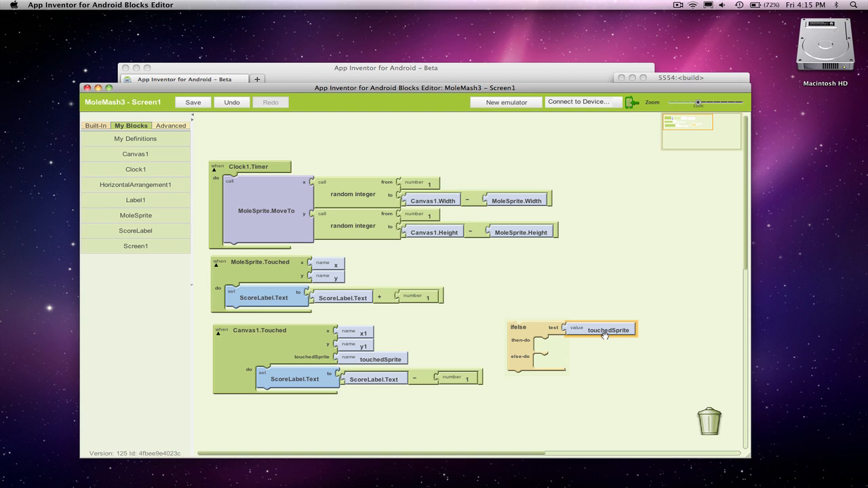
pyautogui.moveTo(344, 340)
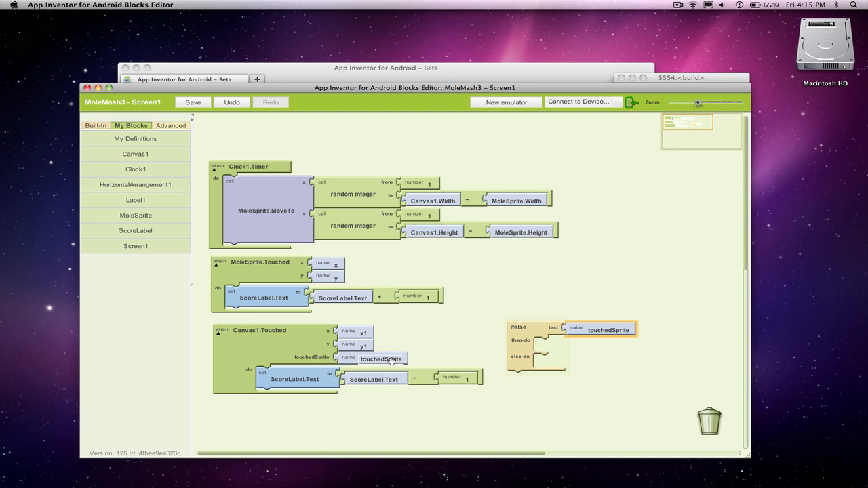
pyautogui.moveTo(521, 341)
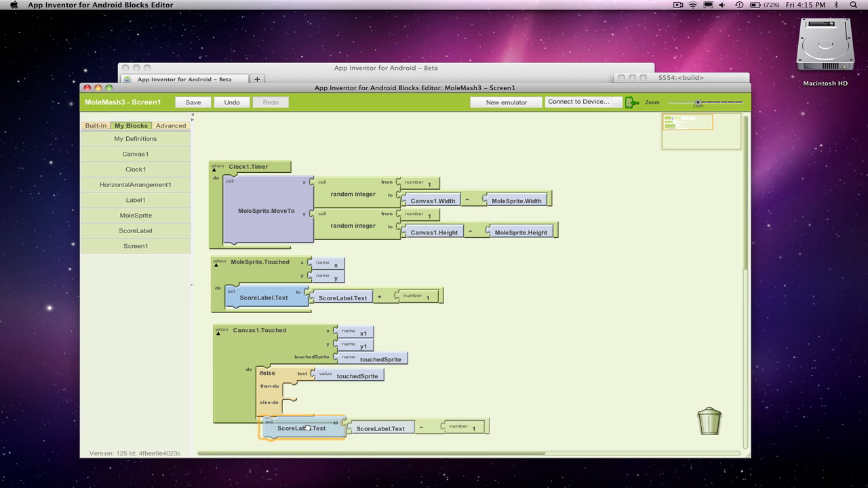
# Place ScoreLabel +1 in then-do and -1 in else-do, pulling the score block out of MoleSprite.Touched.
pyautogui.moveTo(301, 428); pyautogui.dragTo(325, 415)
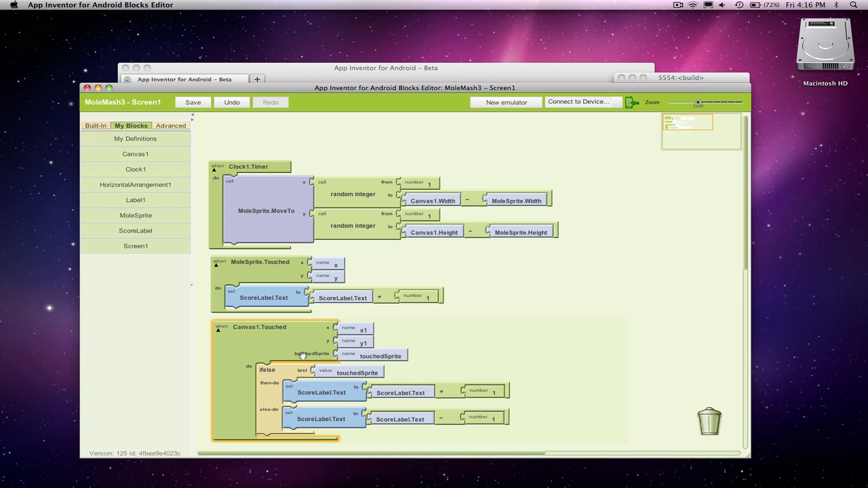
pyautogui.moveTo(344, 374)
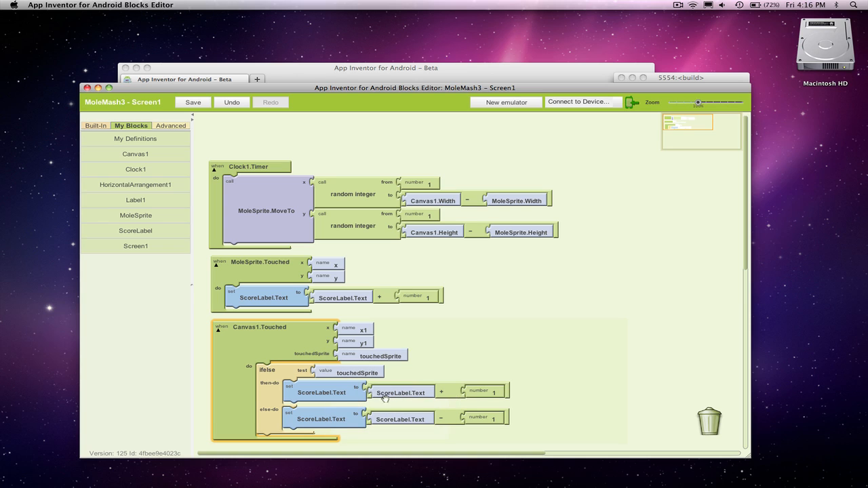
pyautogui.click(193, 102)
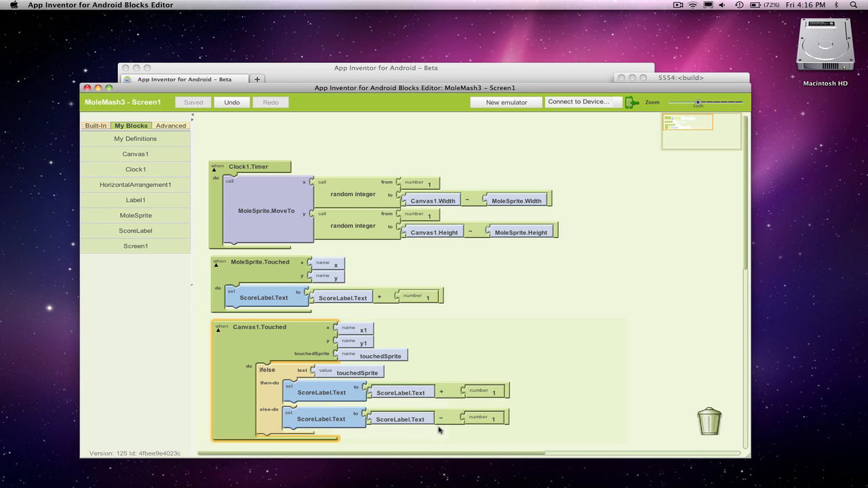
pyautogui.moveTo(281, 296)
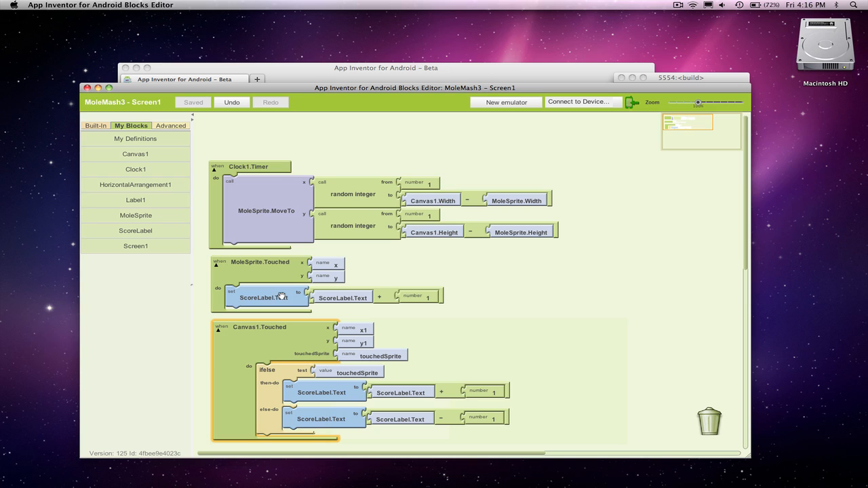
pyautogui.moveTo(261, 266)
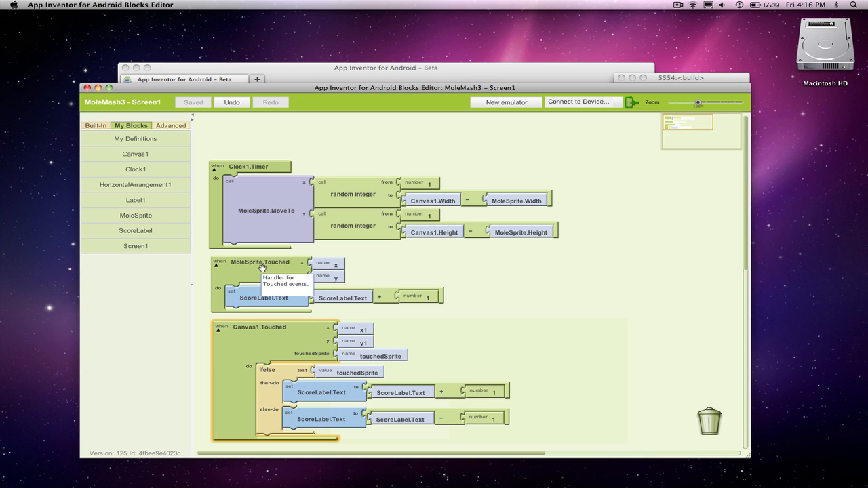
pyautogui.moveTo(264, 298); pyautogui.dragTo(488, 300)
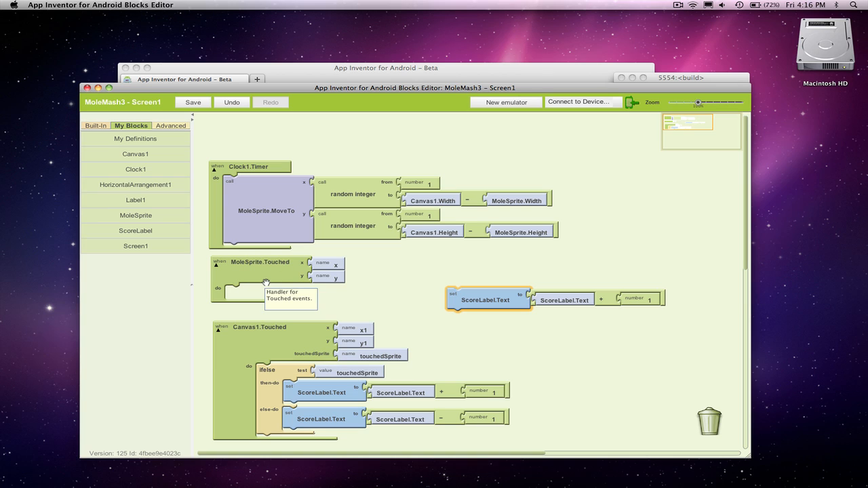
pyautogui.moveTo(488, 300)
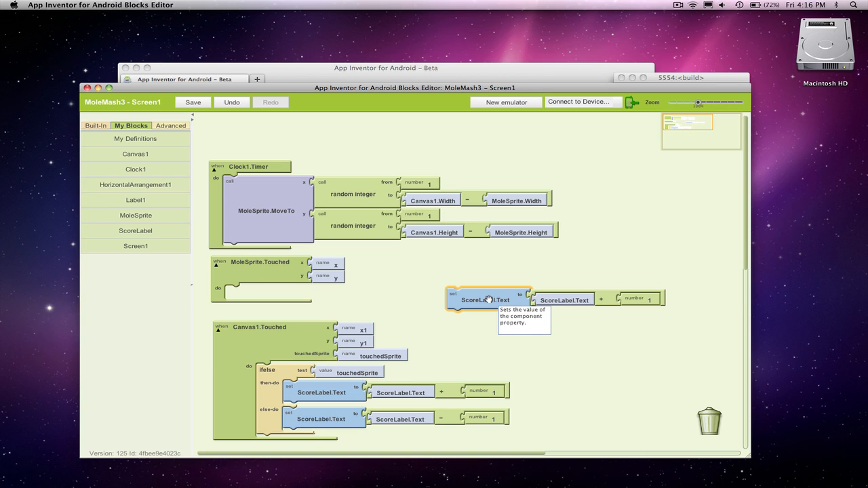
pyautogui.moveTo(292, 378)
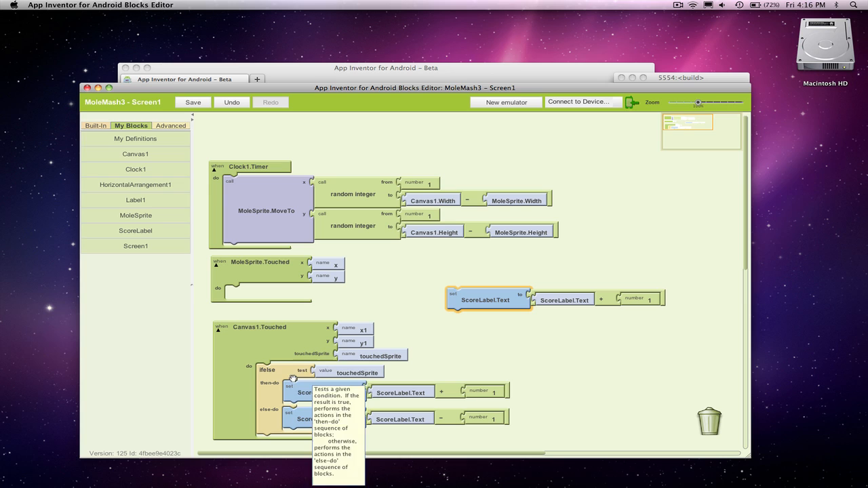
pyautogui.moveTo(323, 394)
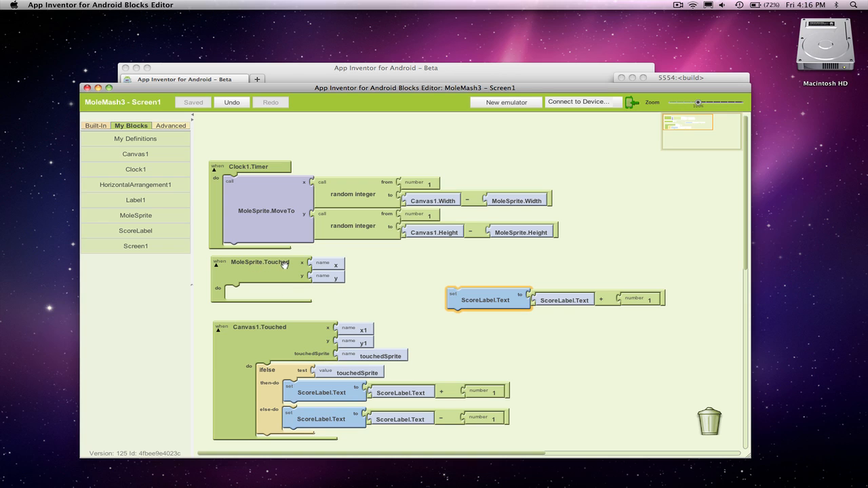
pyautogui.moveTo(285, 263)
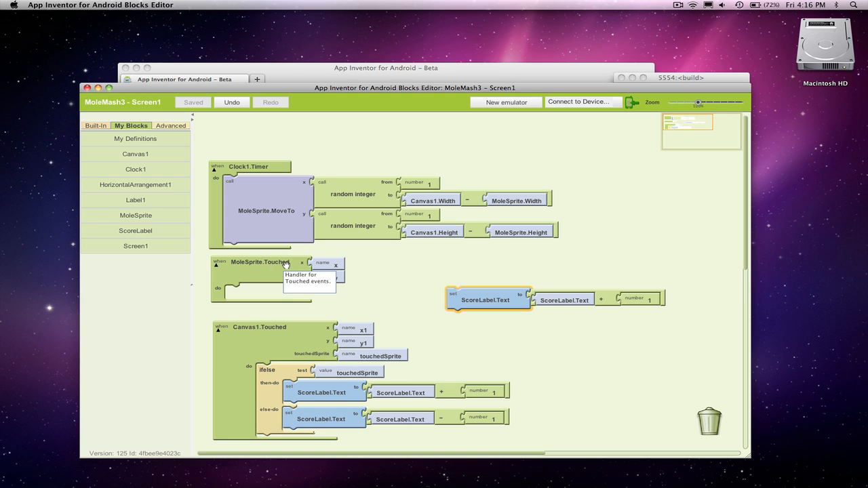